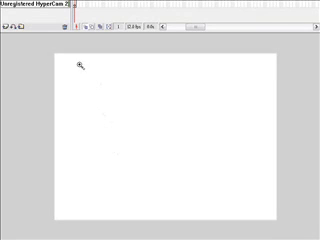
{"action": "left_click", "coordinate": [68, 86]}
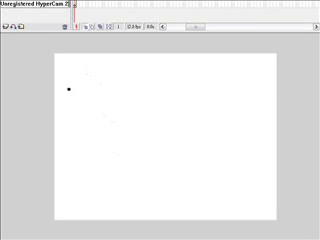